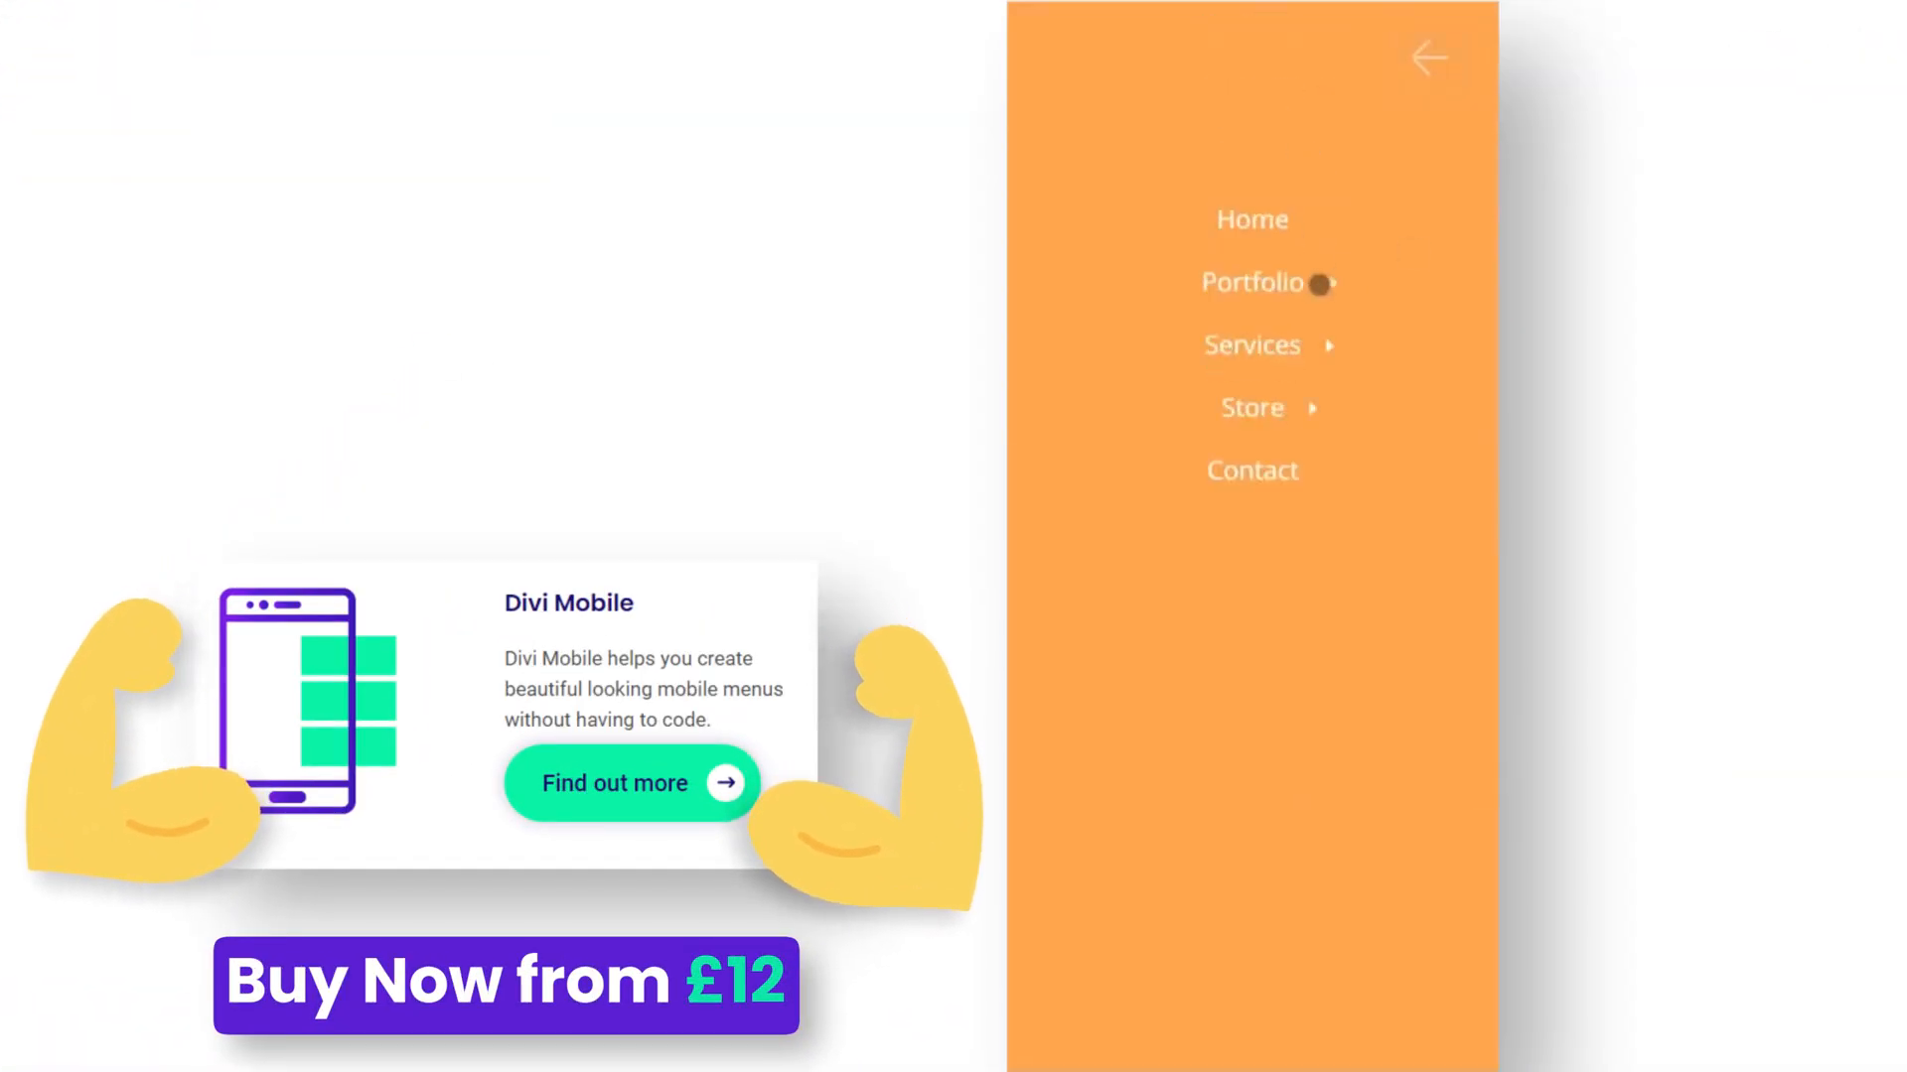
- Close the orange full-screen menu and reveal the Divi Engine demo's white Services/Store/Contact menu
{"action": "left_click", "coordinate": [1456, 58]}
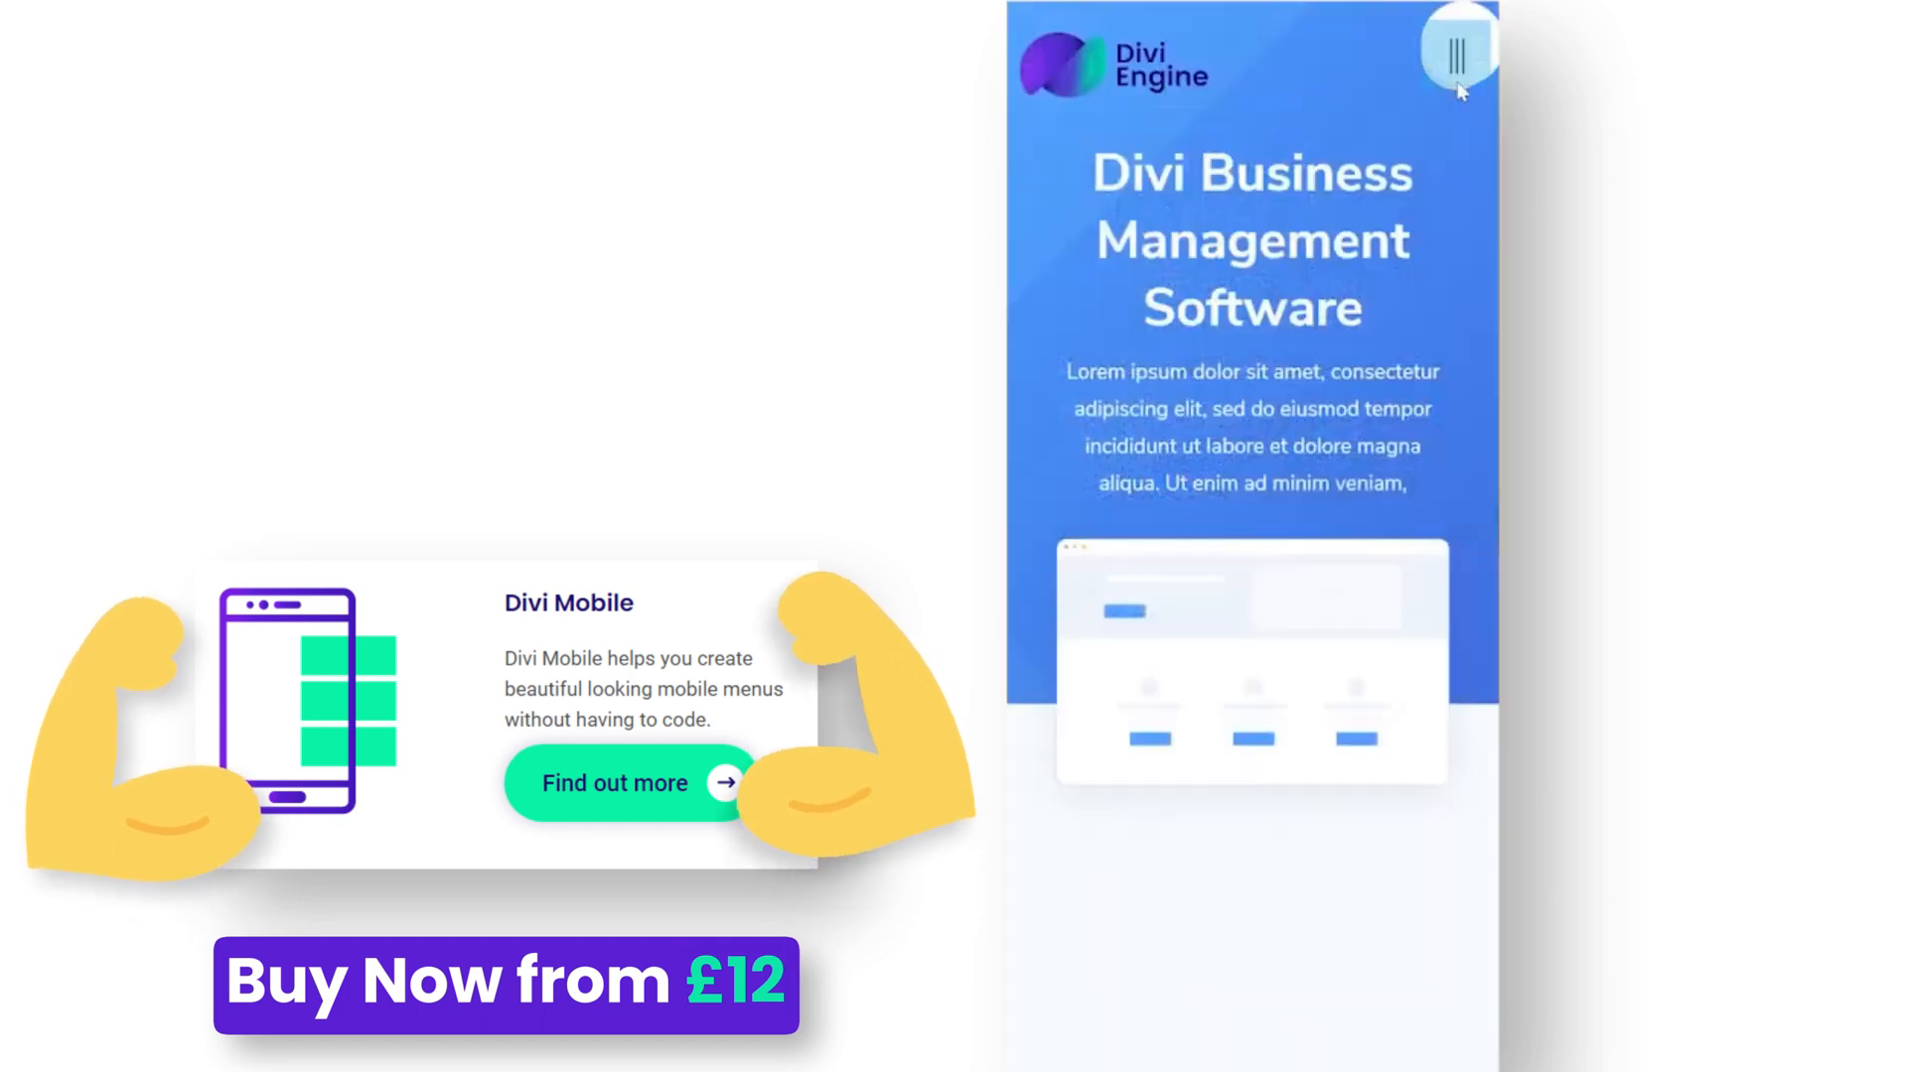
{"action": "left_click", "coordinate": [1456, 56]}
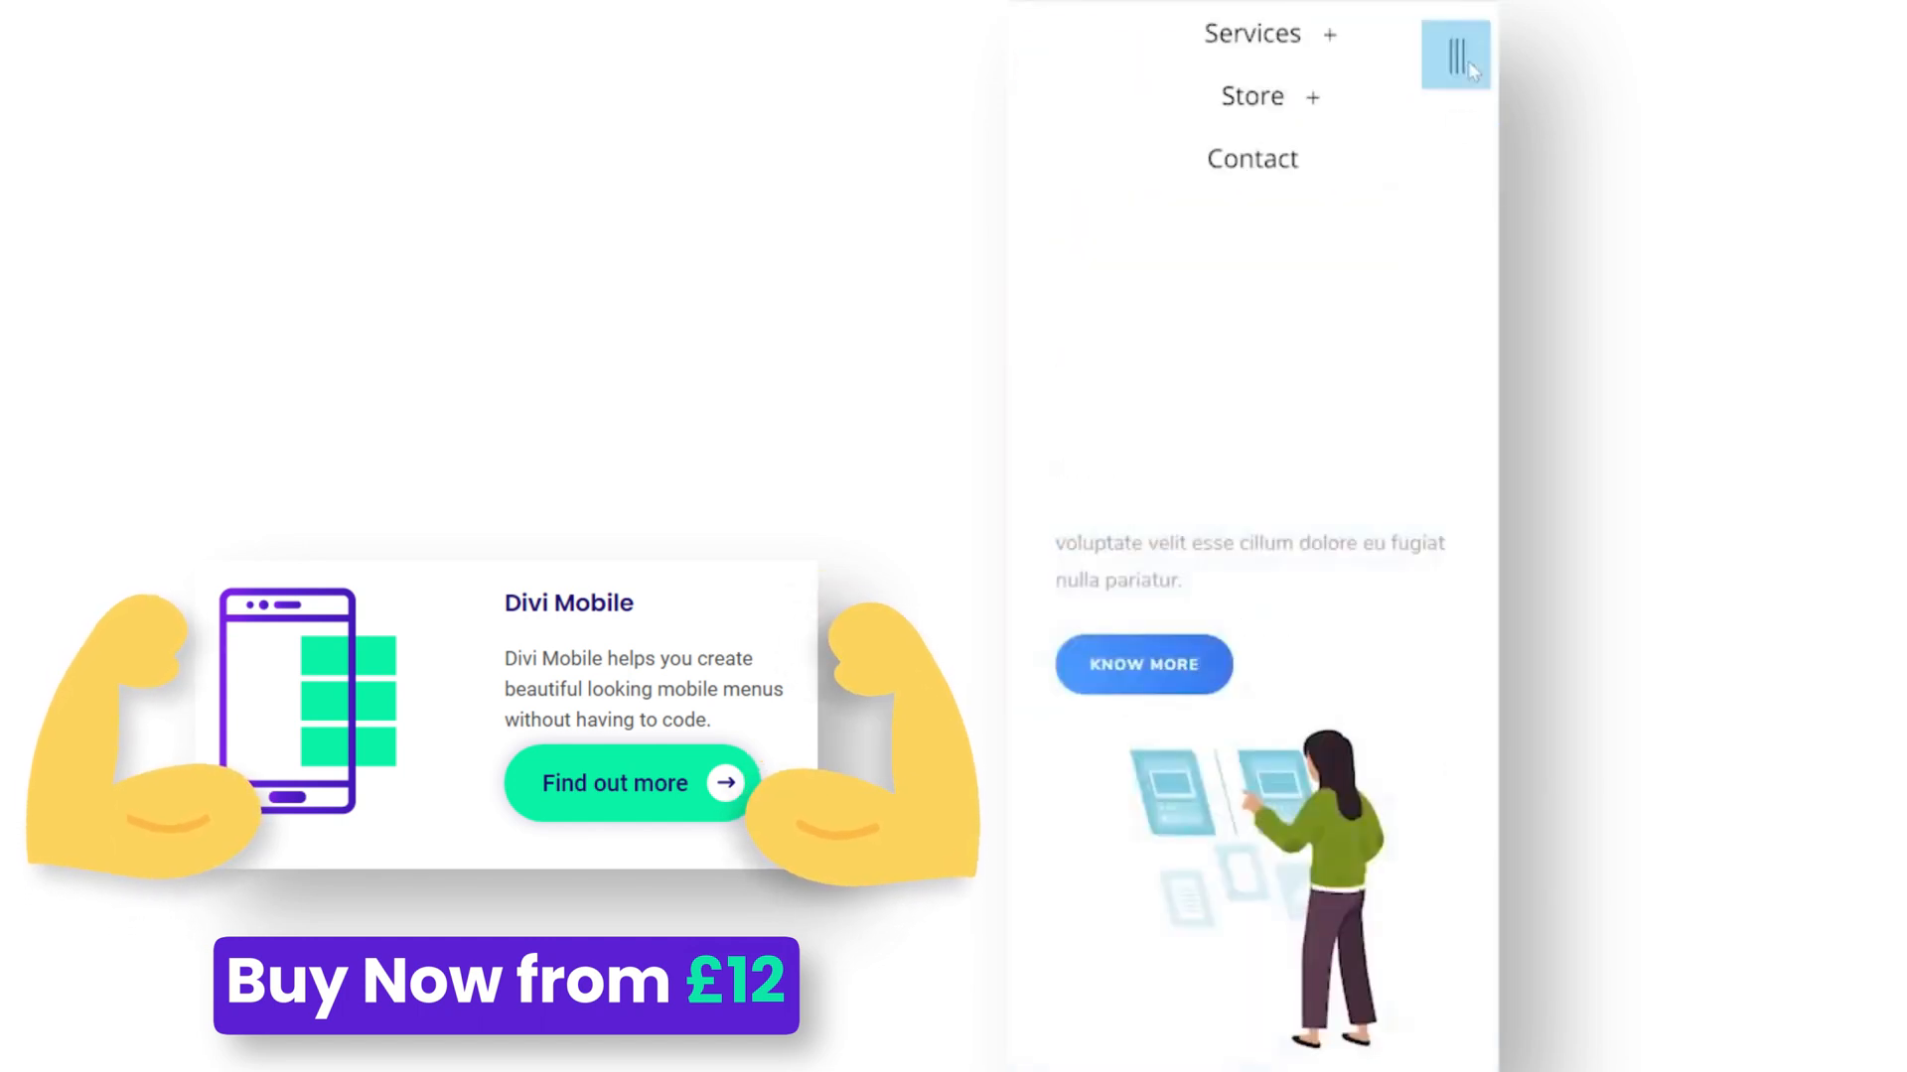